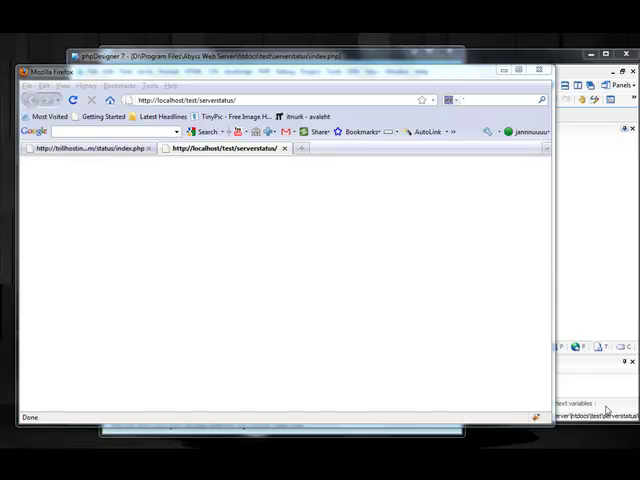
mouse_move(412, 292)
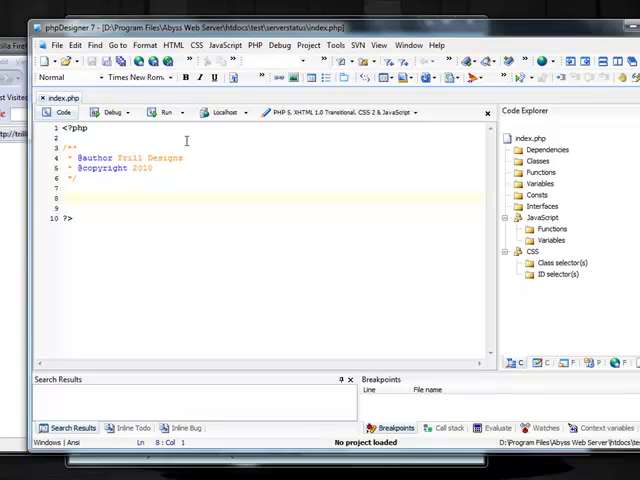
type("$")
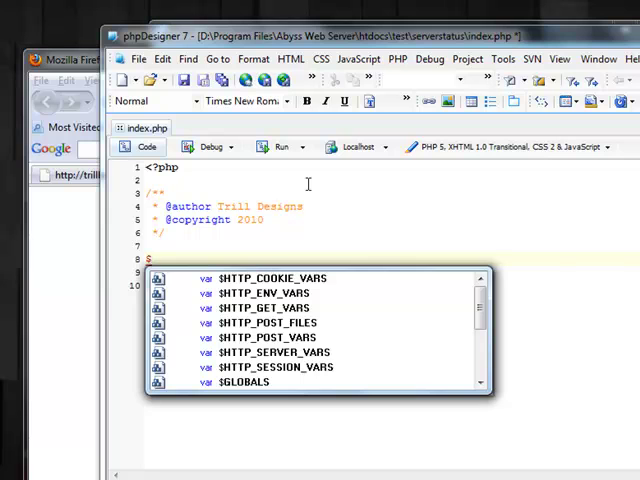
type("url = \"\";")
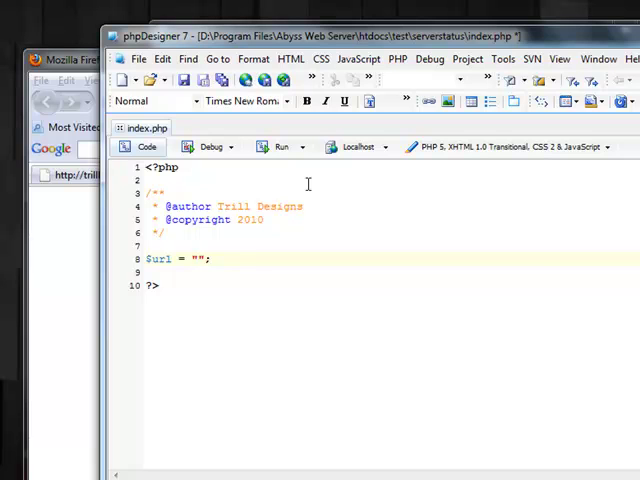
type("h")
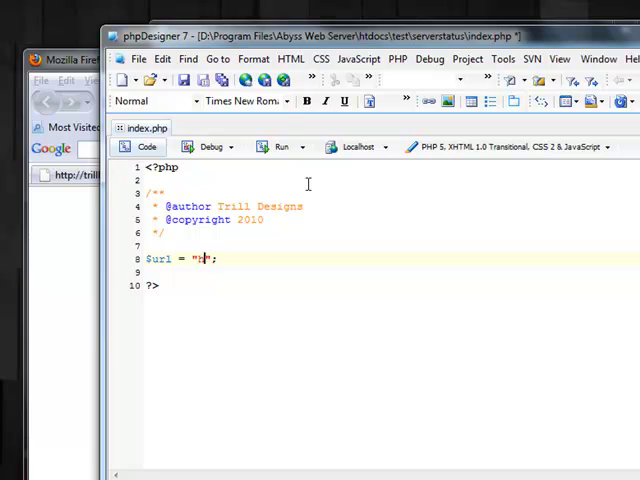
type("http://trill")
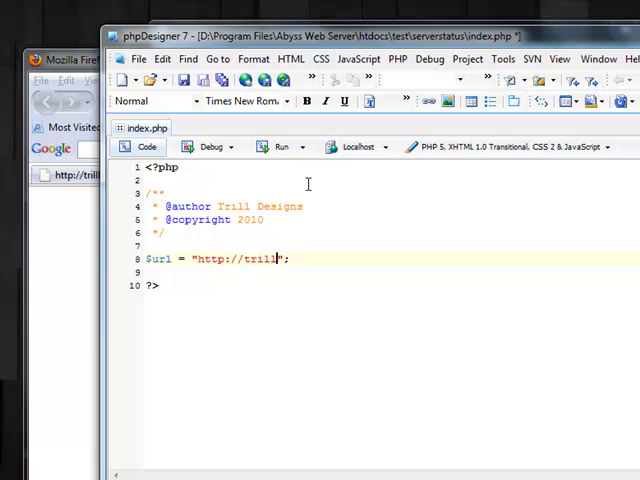
type("hosting.com/")
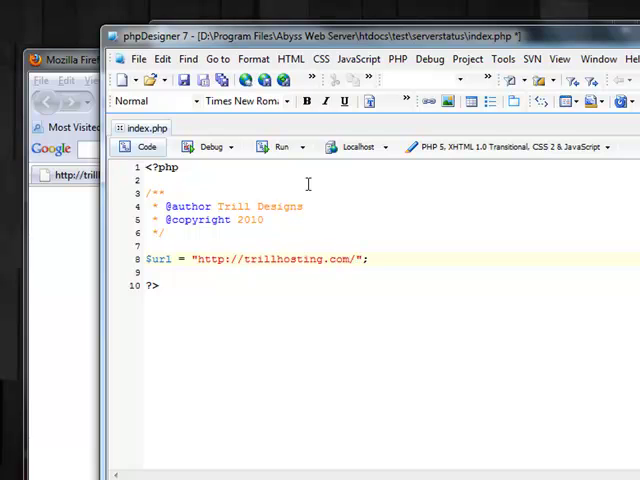
type("status/inde")
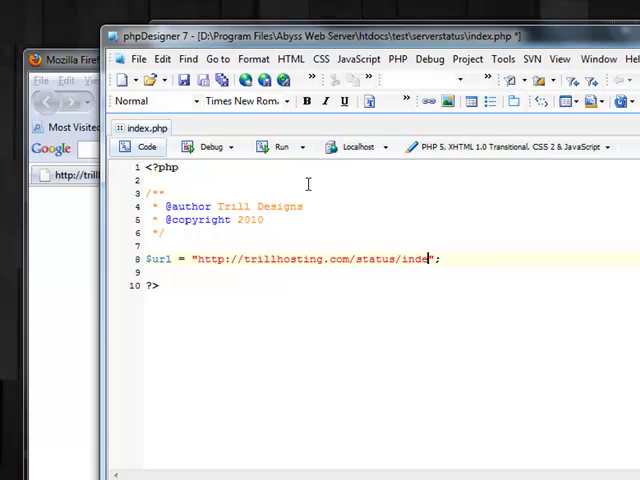
type("x.php")
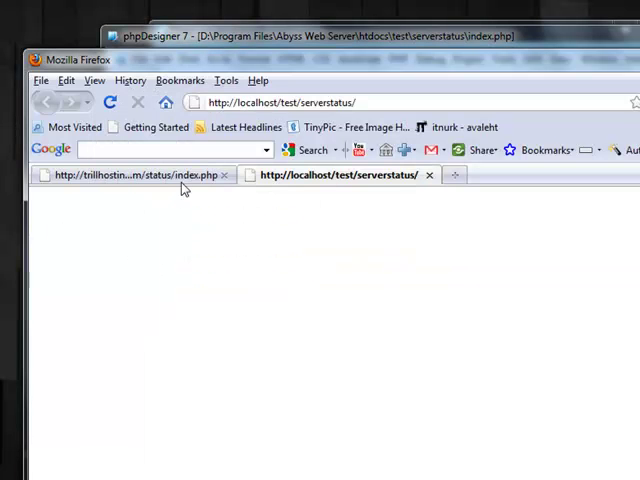
Step: View the trillhosting status page's XML source with its load, uptime and version tags, then close it
left_click(136, 176)
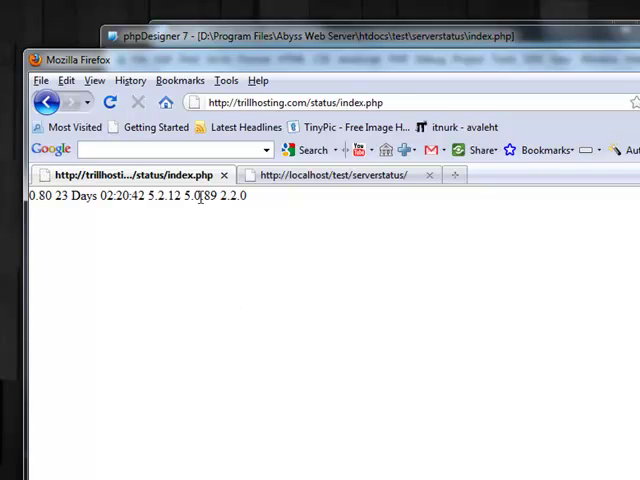
mouse_move(204, 252)
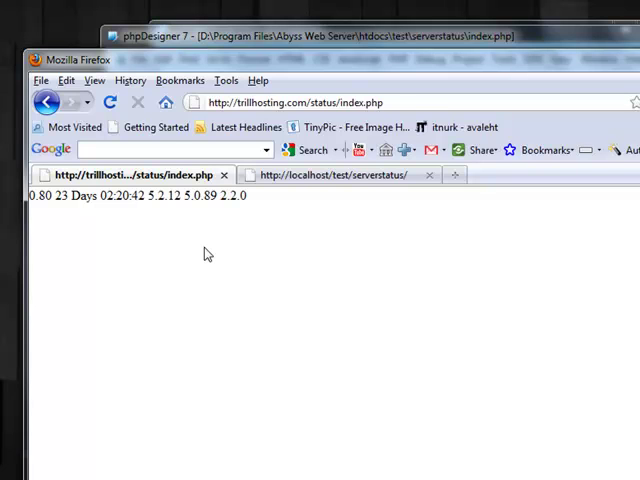
mouse_move(304, 250)
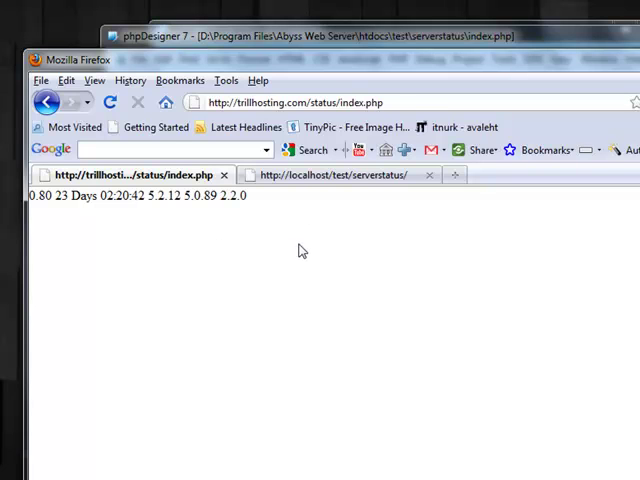
right_click(260, 300)
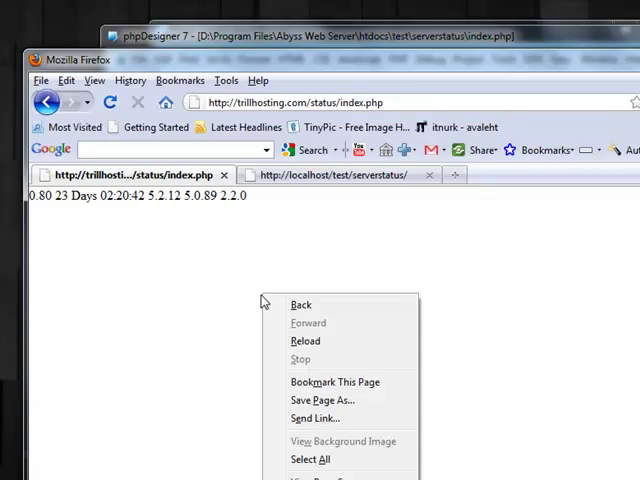
left_click(330, 478)
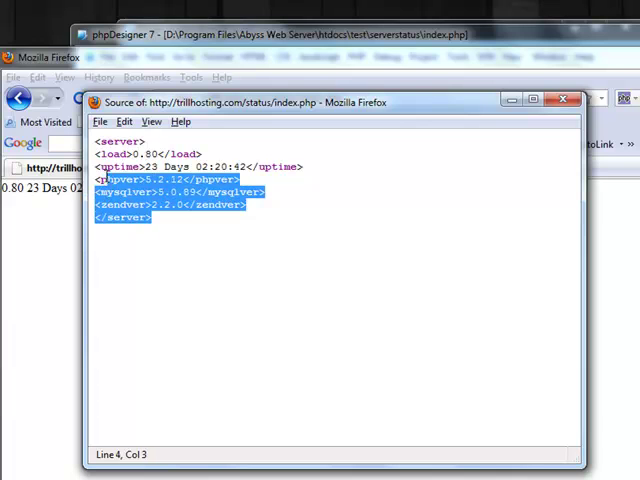
left_click(164, 226)
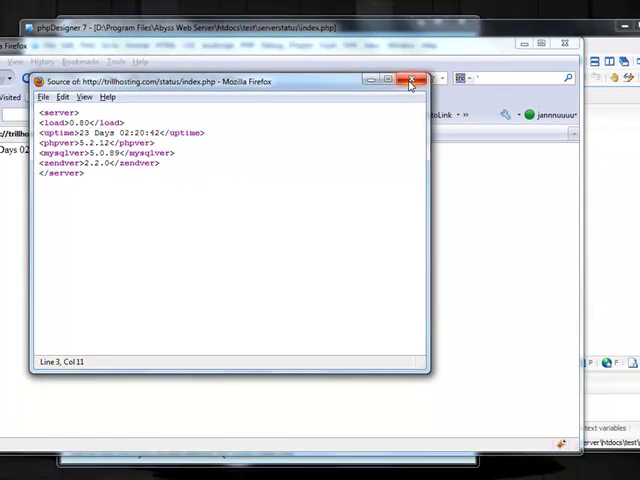
left_click(408, 82)
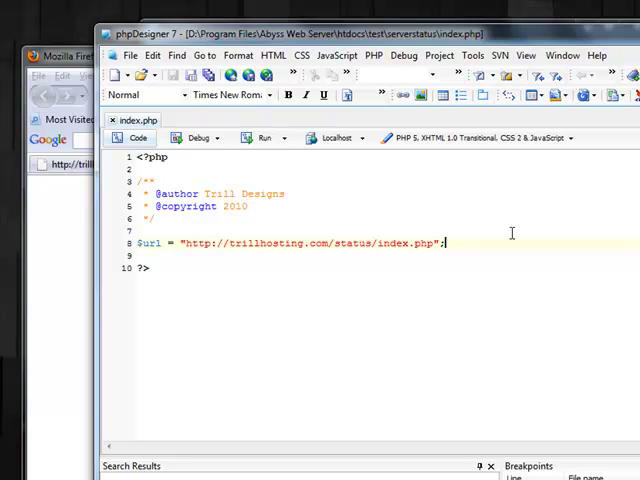
Step: Create $xml = new SimpleXMLElement($url, null, true); and start a new line
type("$")
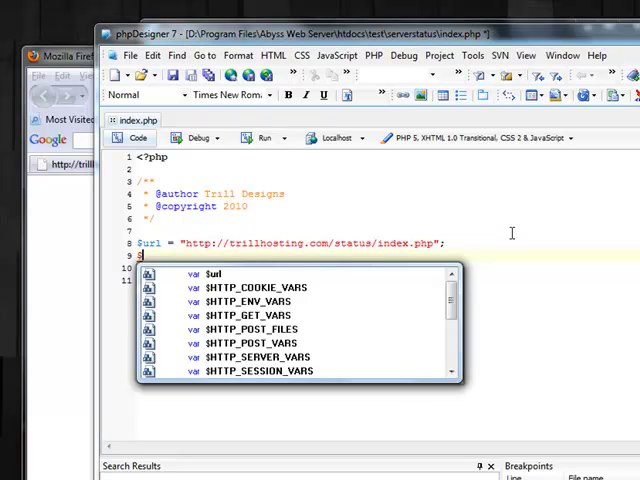
type("xml = new")
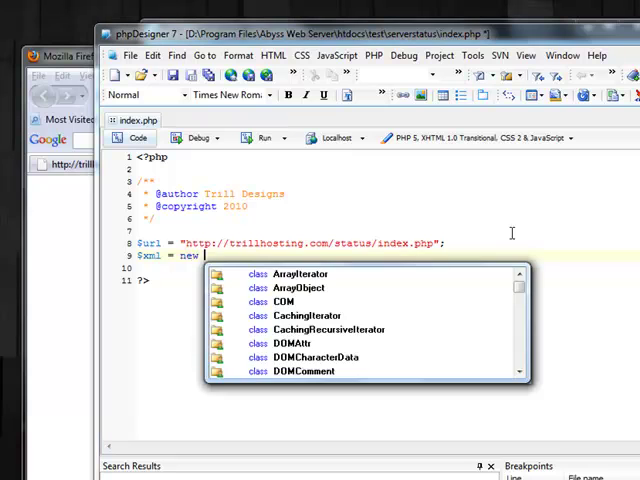
type("SimpleXMLElement")
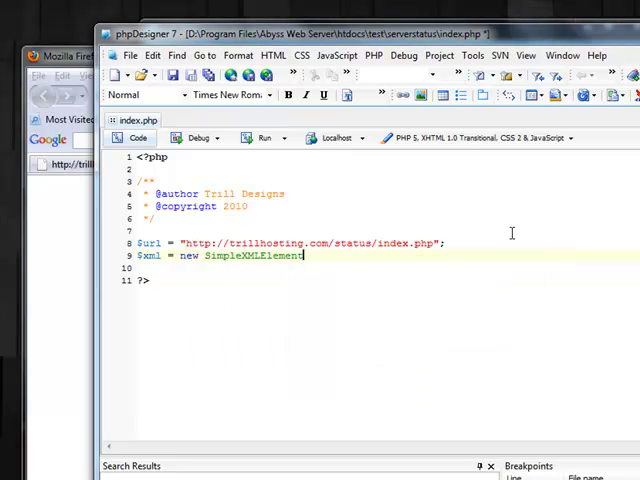
type("()")
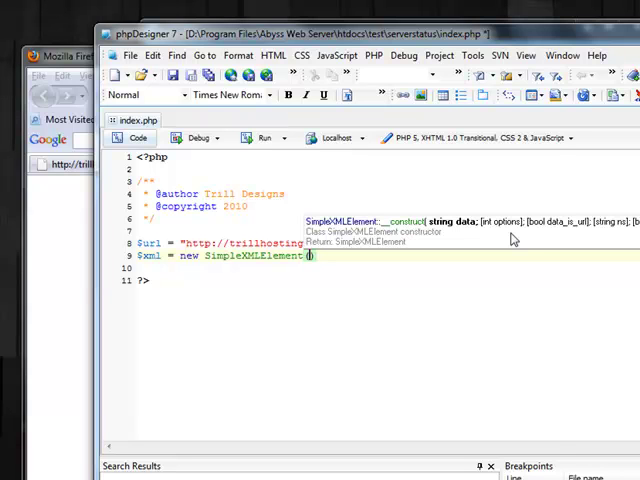
type("$url, null,")
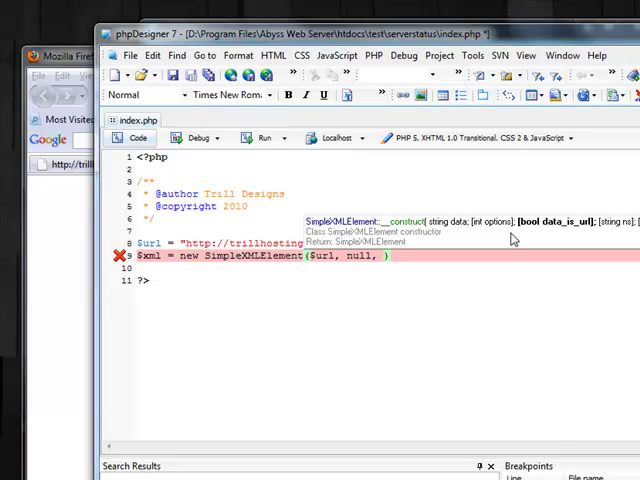
type("true);")
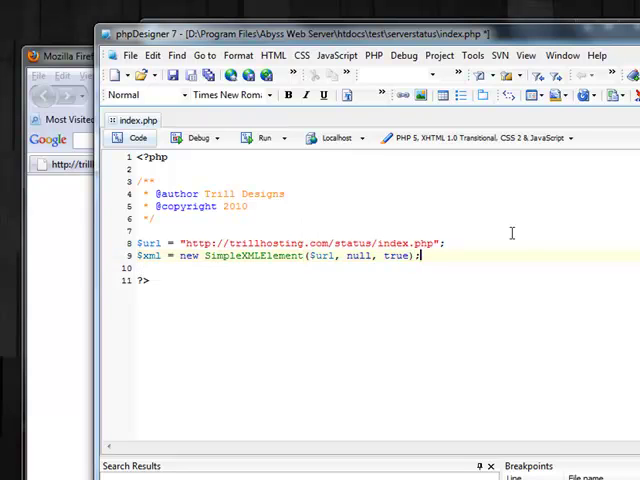
key("Enter")
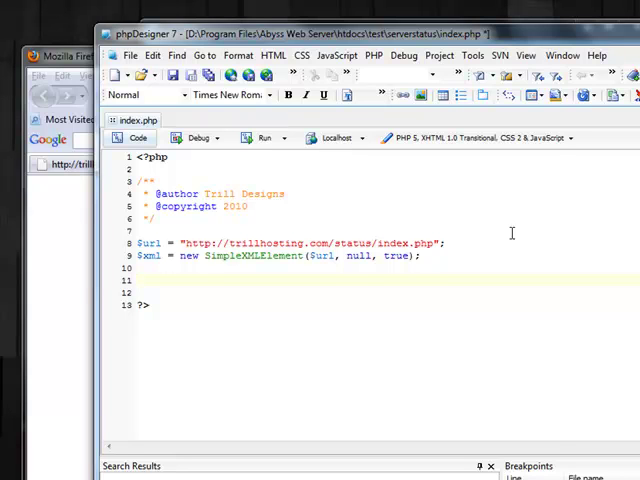
Step: Assign $serverload = $xml->load; and echo $serverload
left_click(144, 280)
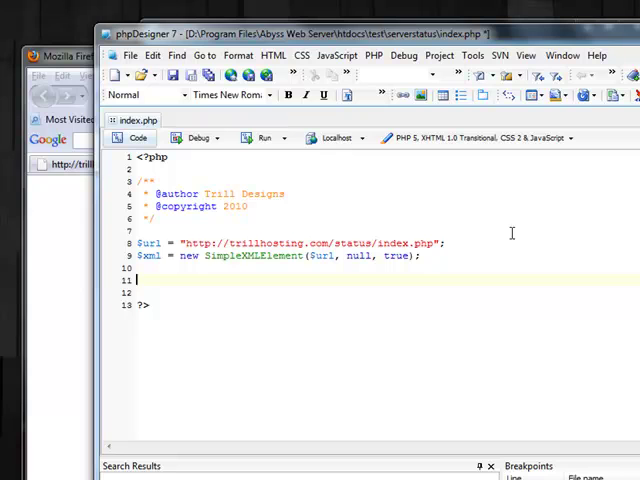
type("$serverload =")
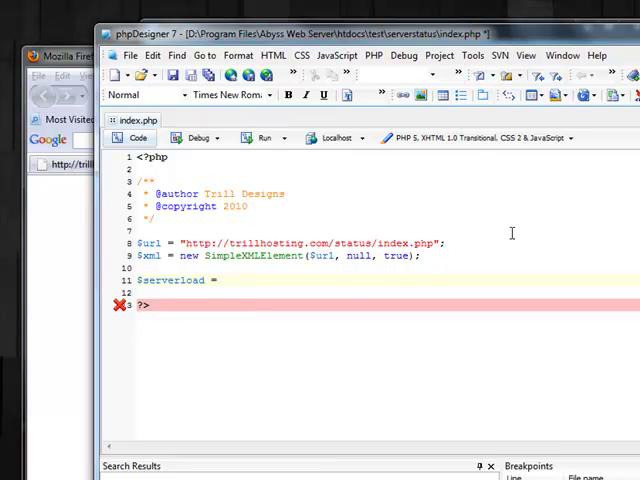
type("$x")
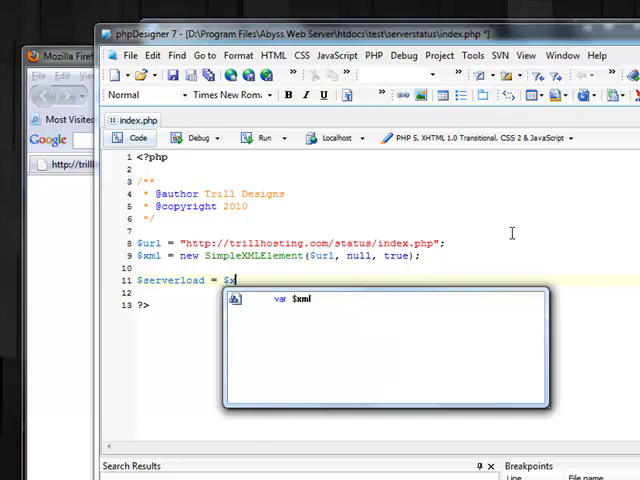
type("->")
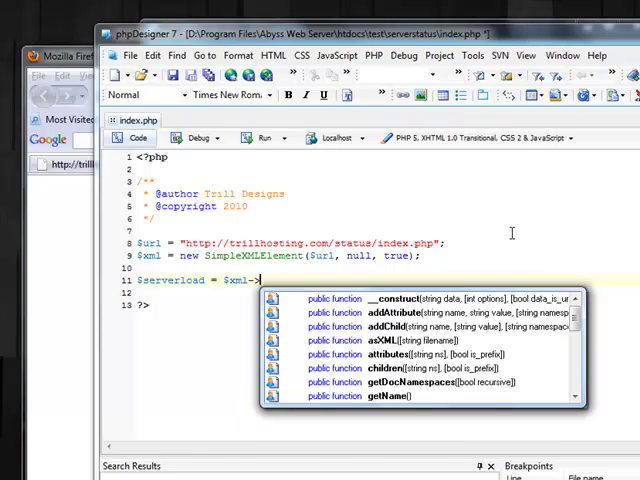
type("load;")
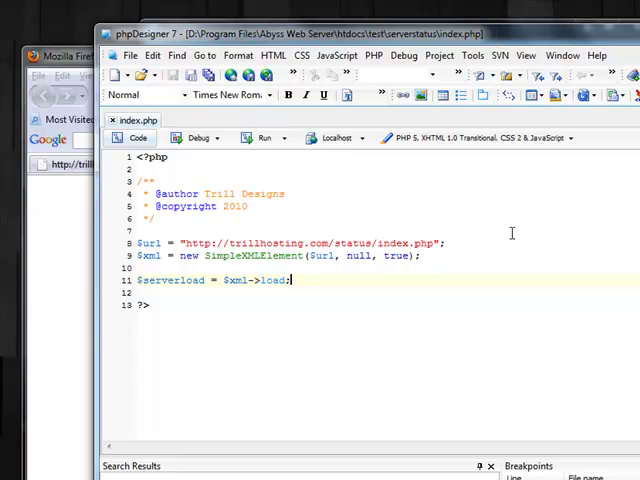
type("echo")
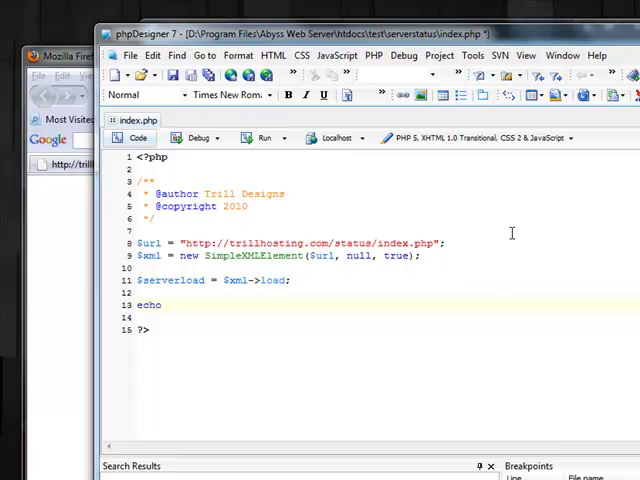
type("$server")
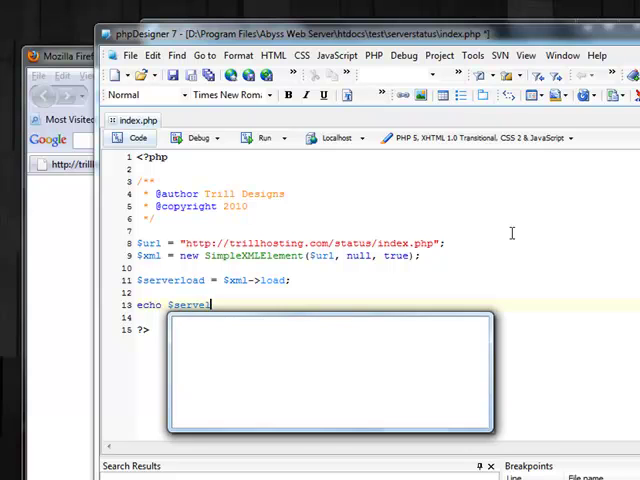
type("erload;")
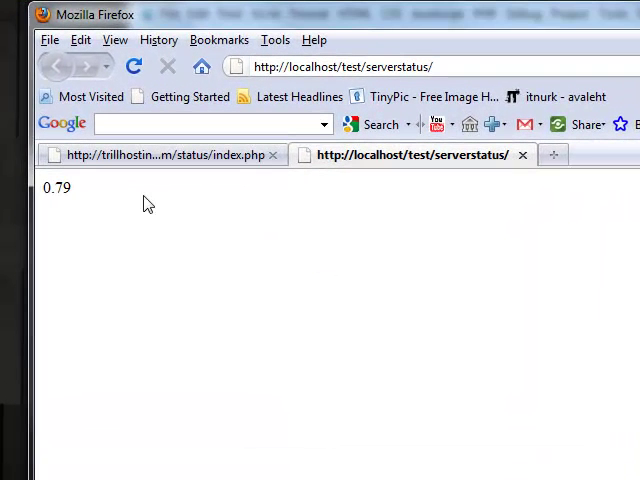
Step: Check the local serverstatus page output showing load 0.79 and view its source
double_click(60, 188)
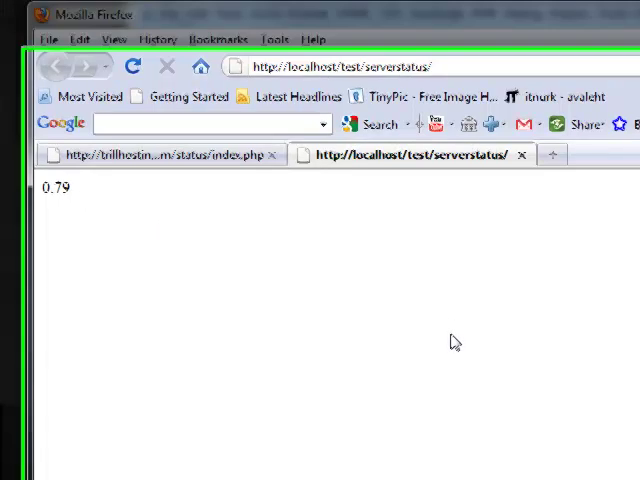
right_click(450, 342)
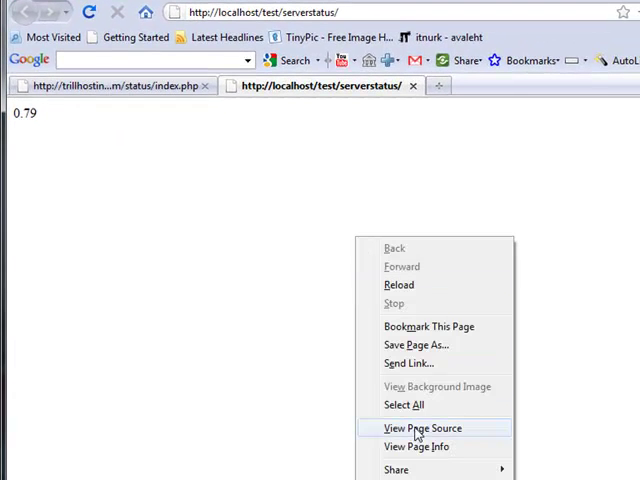
left_click(424, 428)
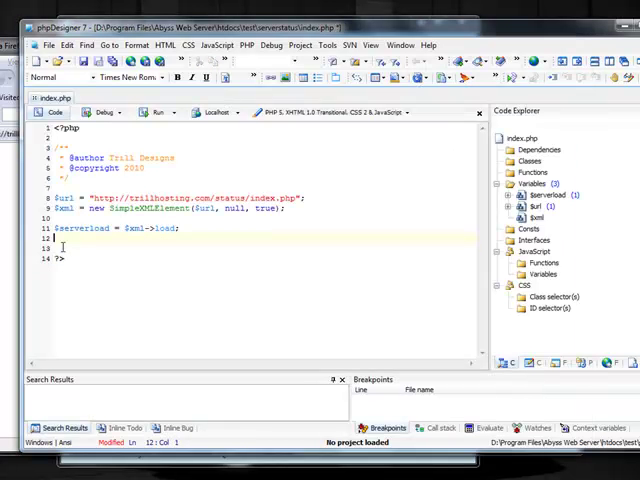
Step: Assign $uptime, $phpver, $mysqlver and $zendver from the matching $xml-> properties
type("$uptime = $xml->uptime;")
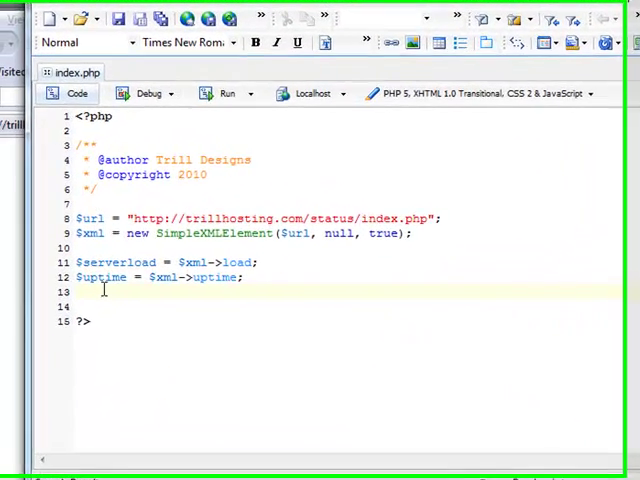
type("$")
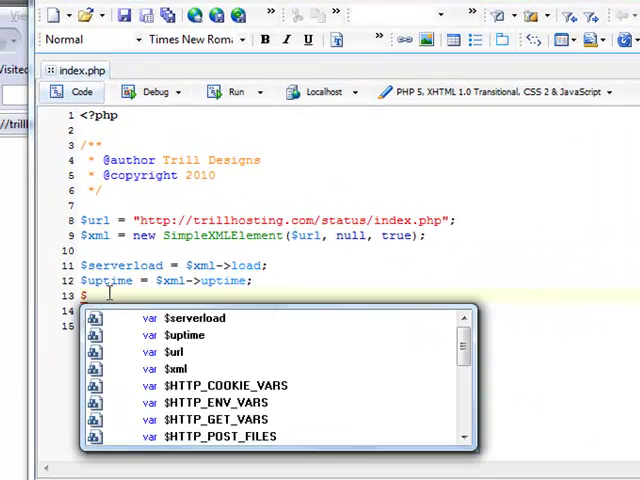
type("phpver")
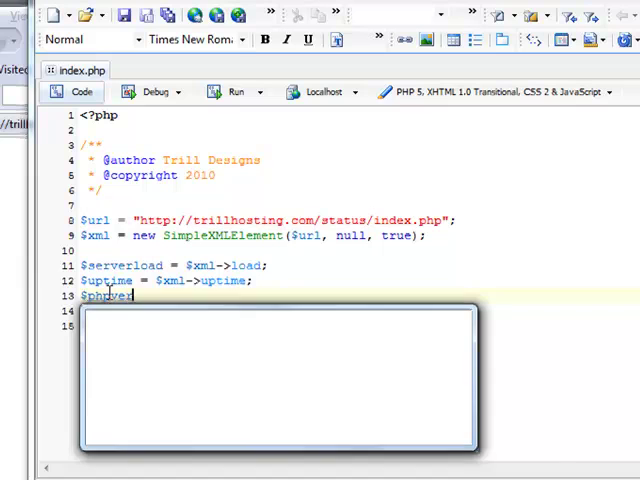
type("= $xml->phpver;")
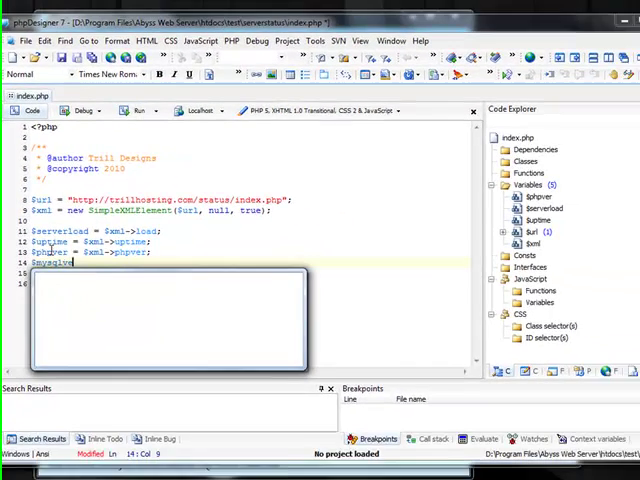
type("mysqlver = $xml")
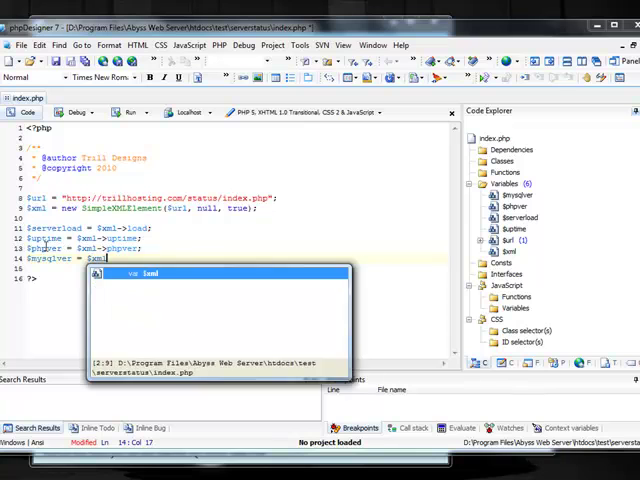
type("mysqlver;")
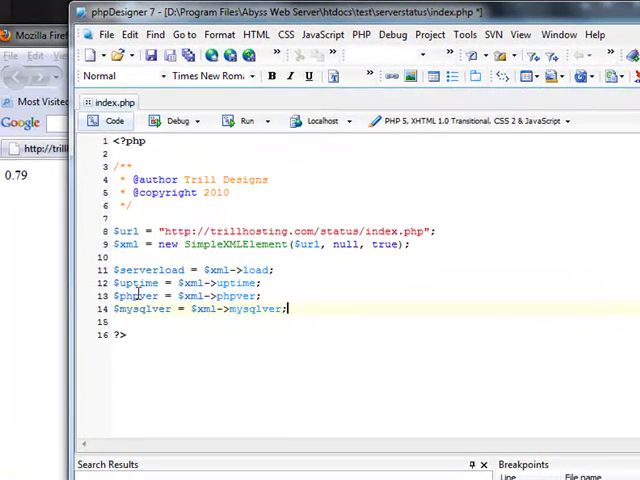
type("$x")
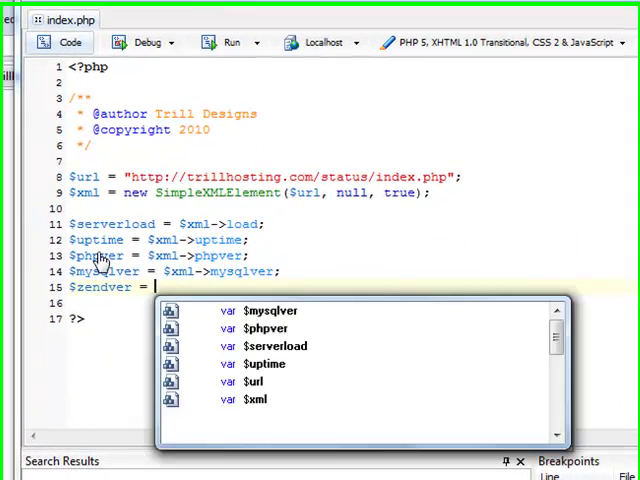
type("$xml->")
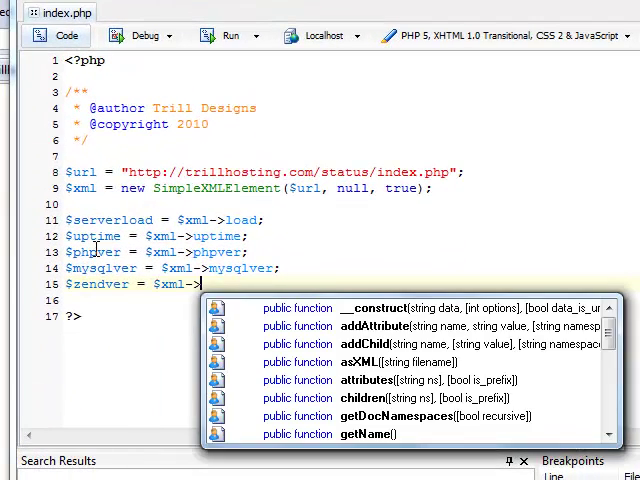
type("zendver;")
type("echo \"")
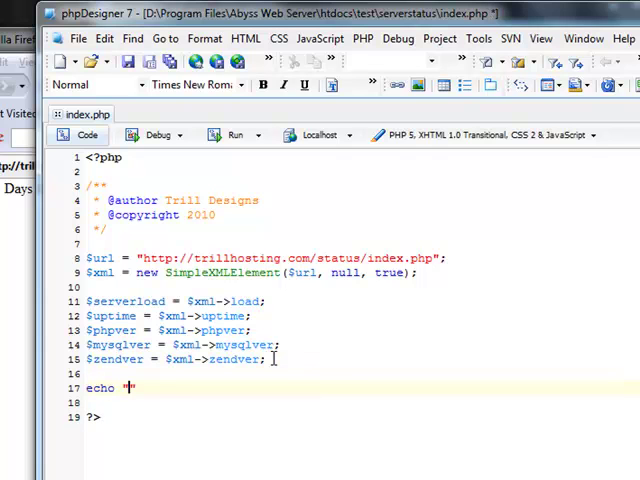
Step: Echo a 300-wide table with a Server load row showing $serverload
type("<table width='")
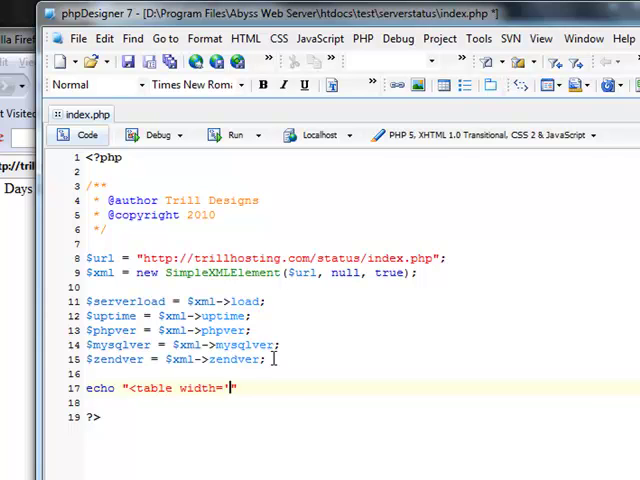
type("300'")
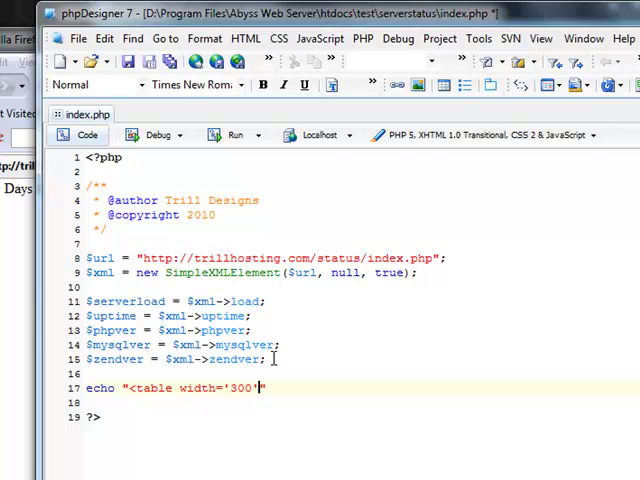
type(">\"")
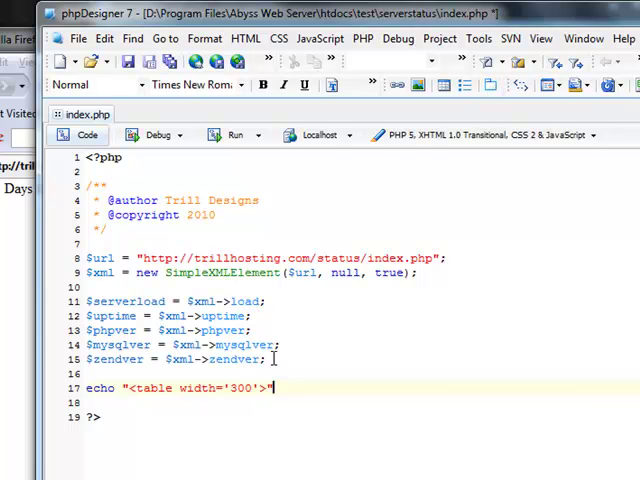
type(".\"<tr>\"")
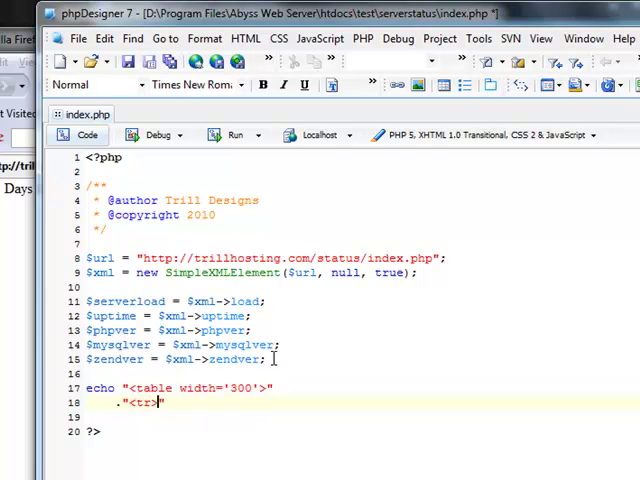
type(".\"<td>\"")
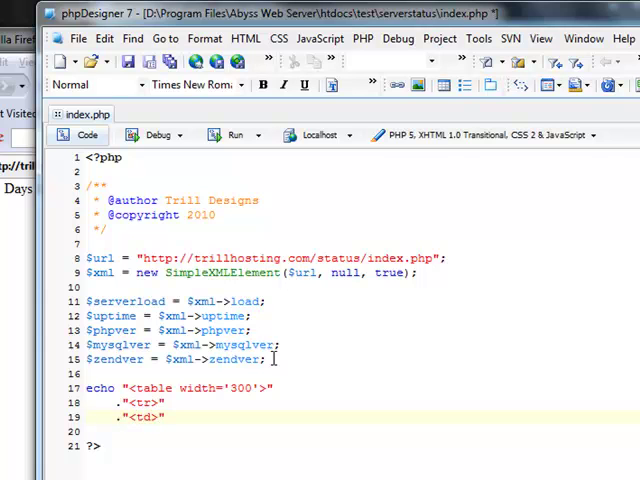
type("Server load")
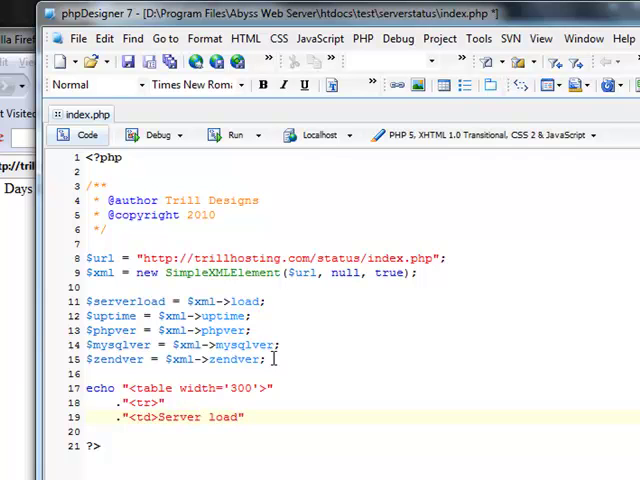
type("</td><td>")
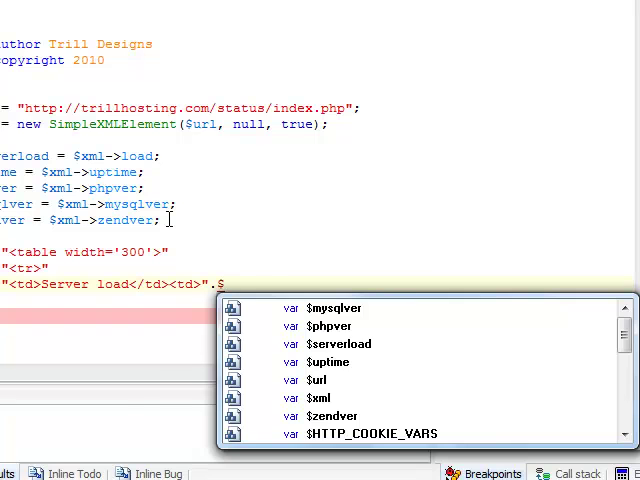
left_click(340, 344)
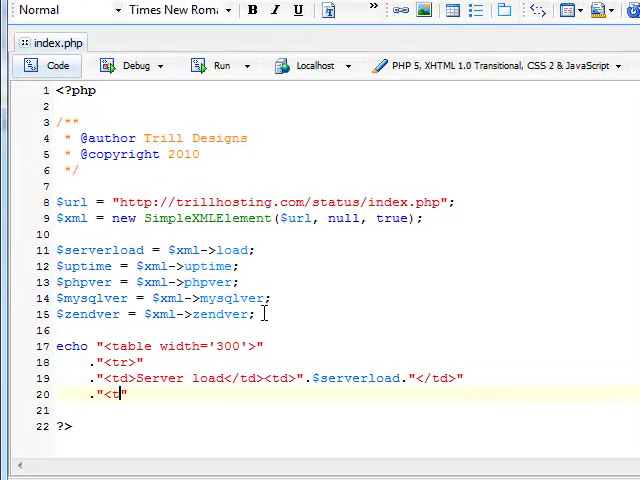
type("</tr>\"")
left_click(228, 410)
type(".\"<td>Uptime</td><td>\".$")
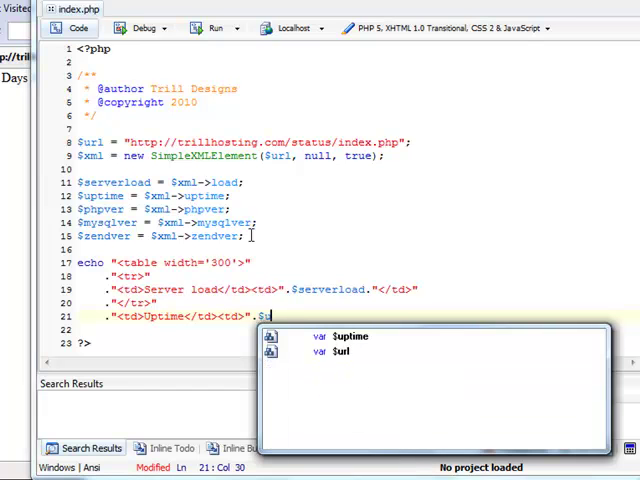
Step: Add an Uptime row showing $uptime and start the next row
type("uptime.\"</td>\"")
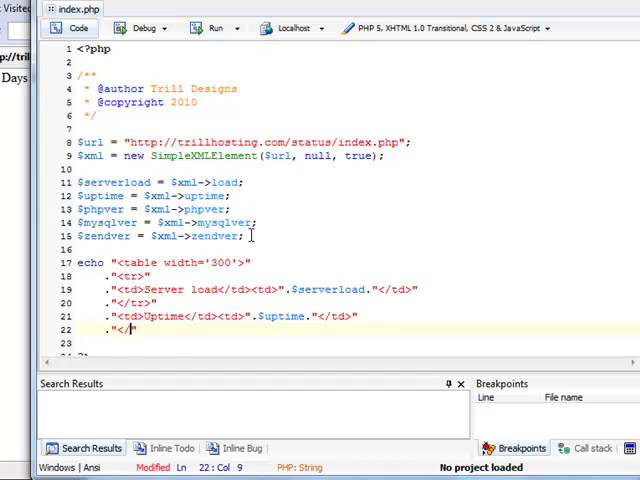
type("tr>")
type(".")
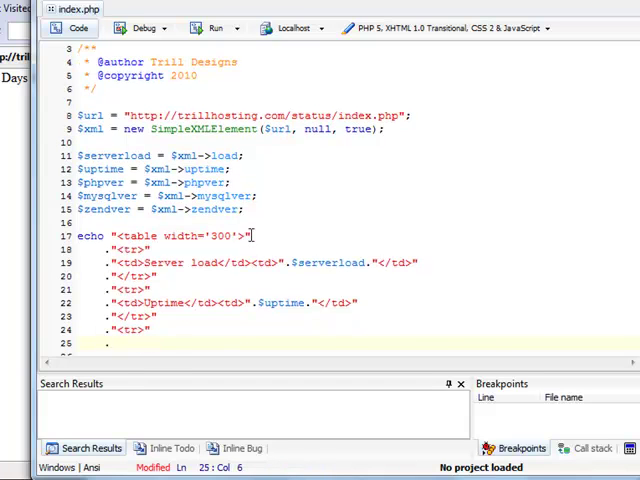
Step: Add a PHP Version row showing $phpver
type("\"\"")
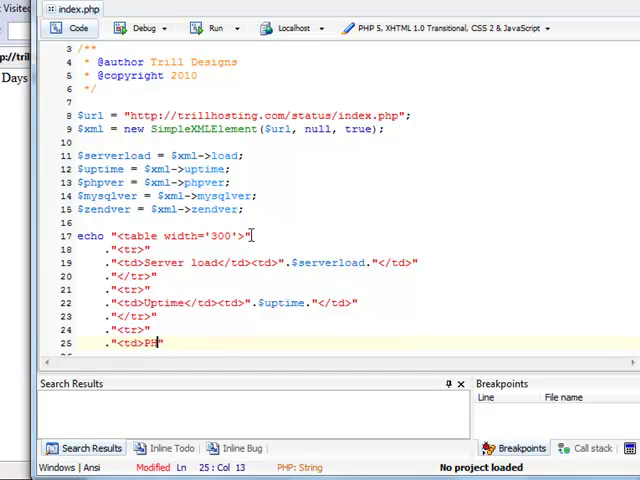
type("Version:")
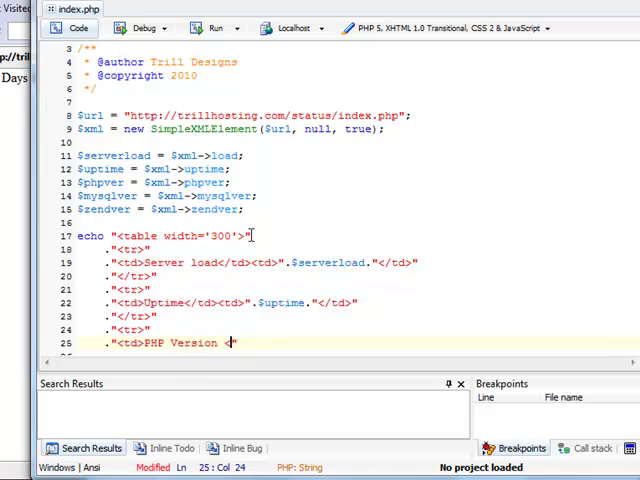
type("</td><td>")
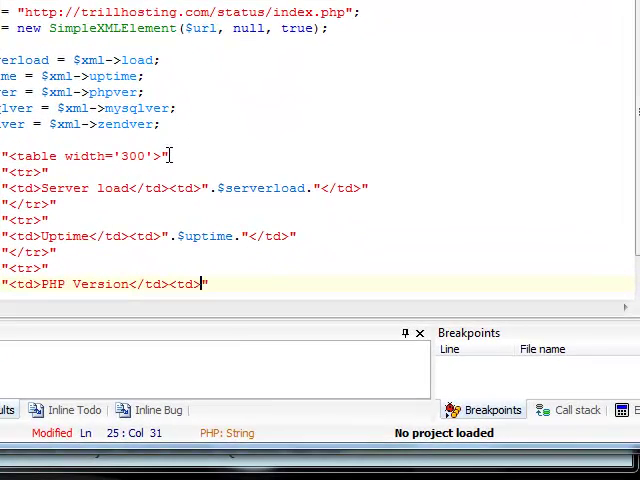
type(".$phpver.\"</td>")
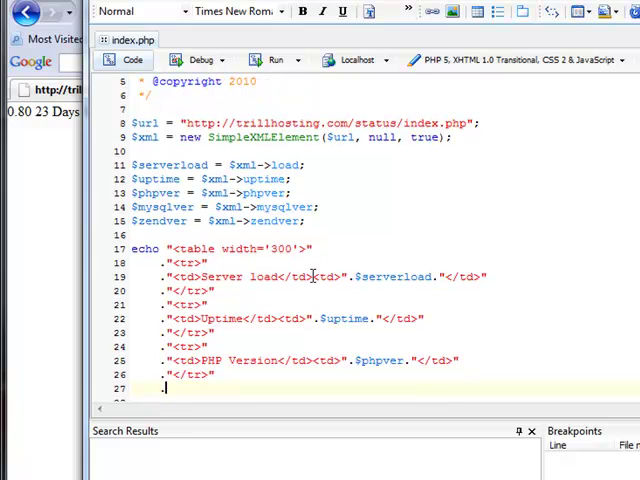
Step: Add a MySQL Version row showing $mysqlver
type("\"\"")
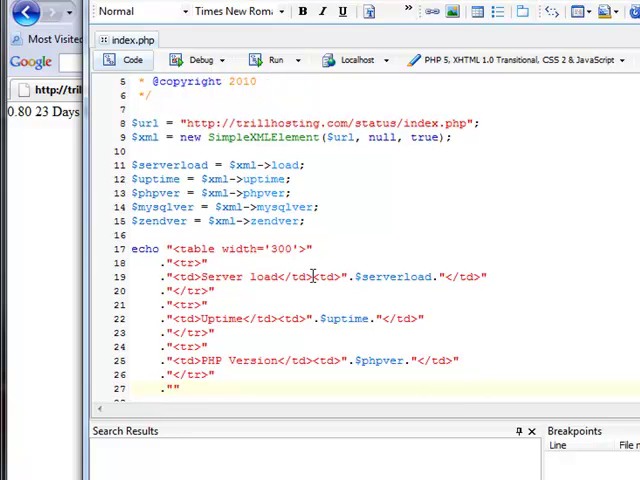
type("<tr>")
type(".\"<t")
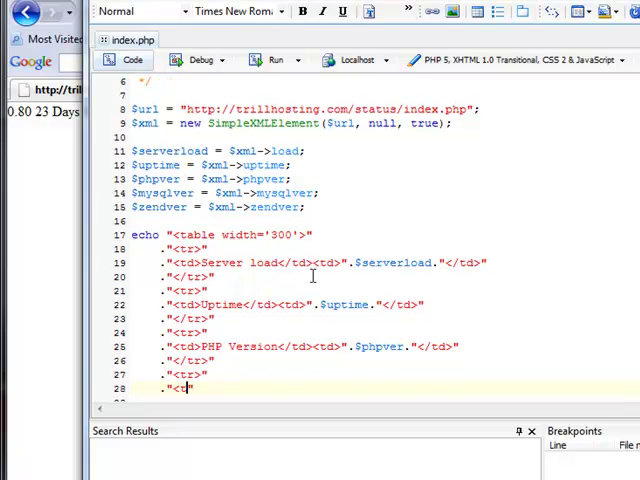
type("Mys")
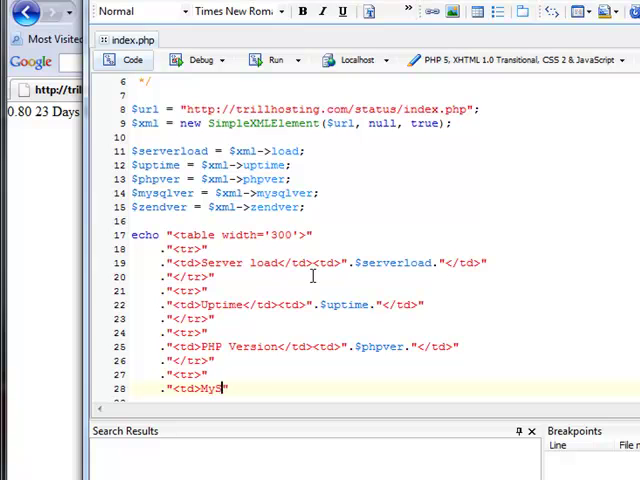
type("QL Version")
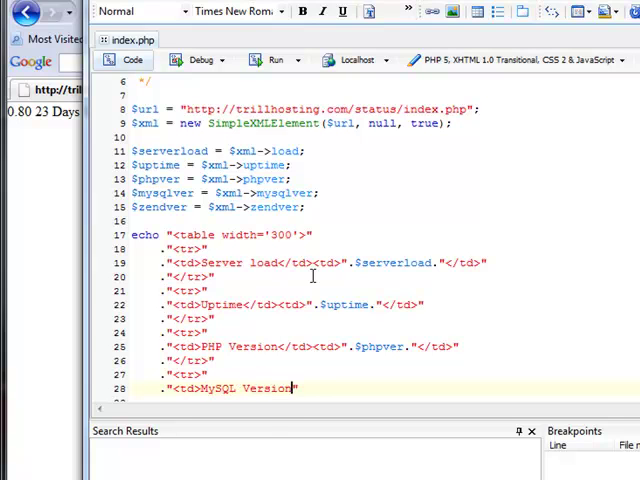
type("</td><td>")
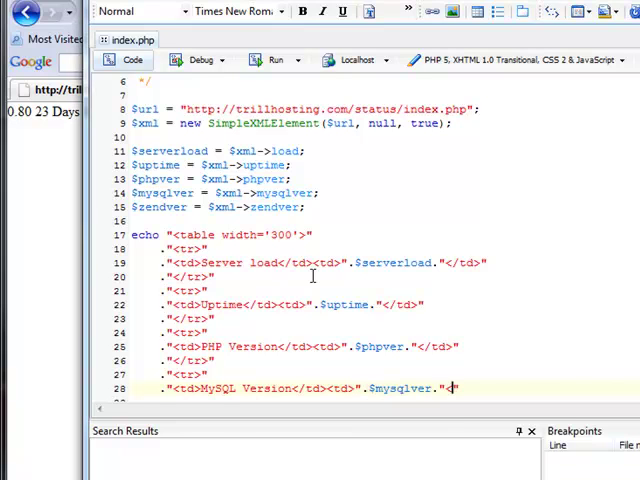
type("/td>")
type(".\"</tr>")
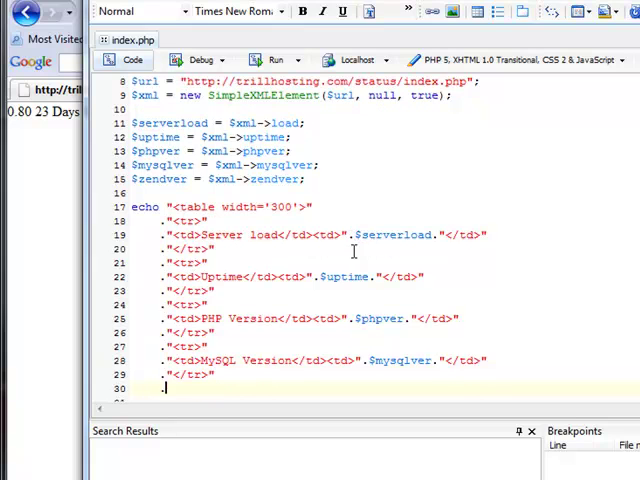
Step: Add a Zend Optimizer Version row showing $zendver and close the table
type("<\"")
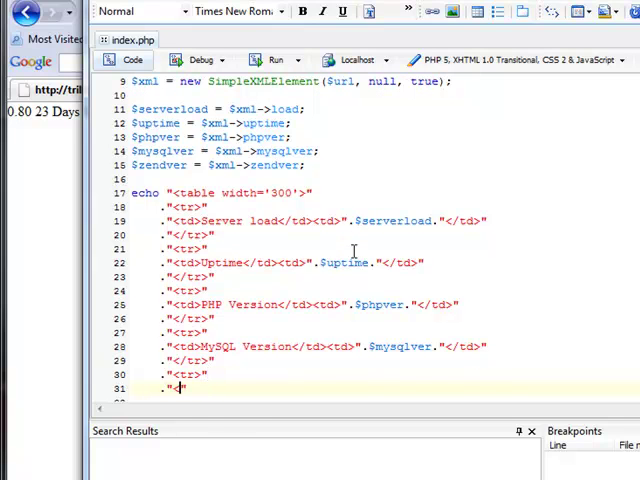
type("td")
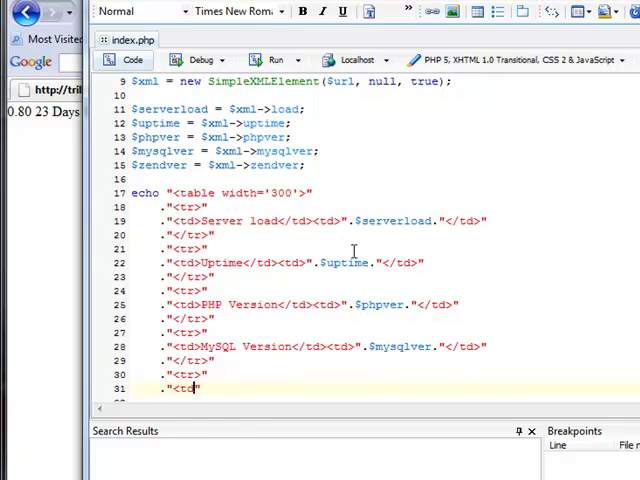
type("Zend Optimiz")
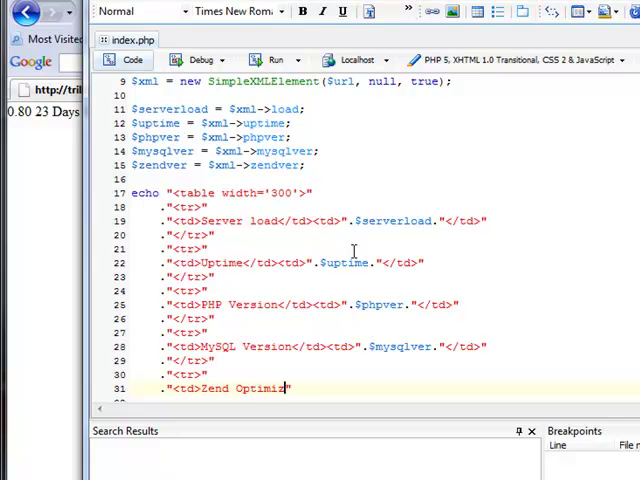
type("er Version</td><td>")
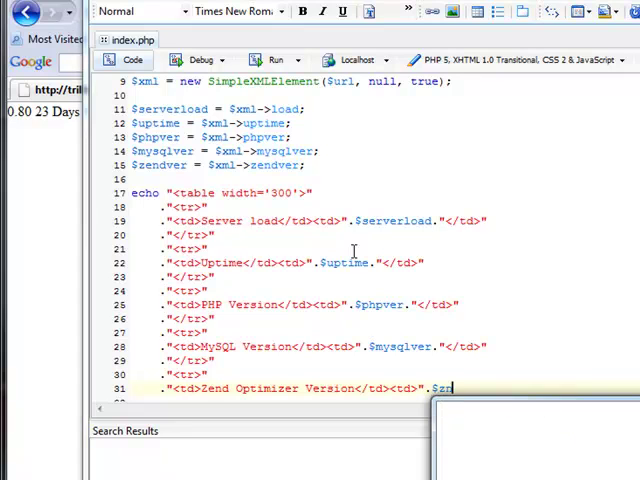
type("endver.\"</td>")
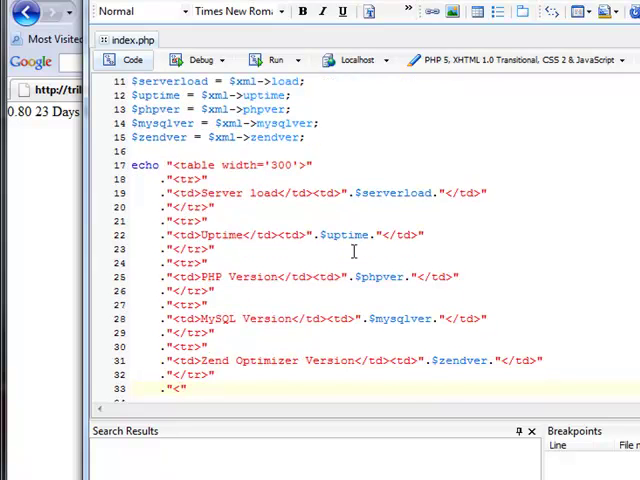
type("</table>\"")
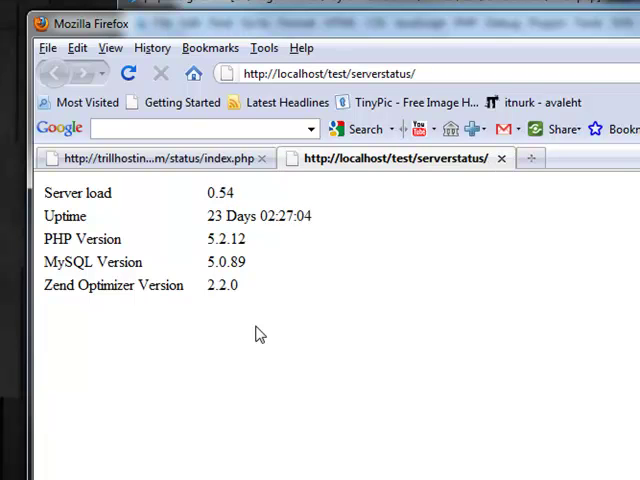
mouse_move(258, 330)
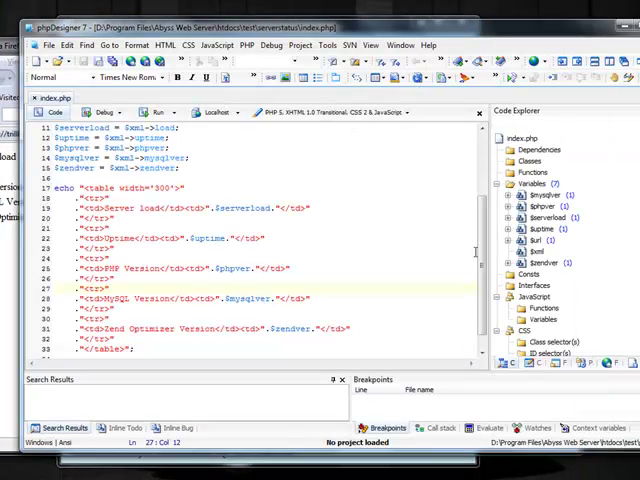
scroll("down", 3)
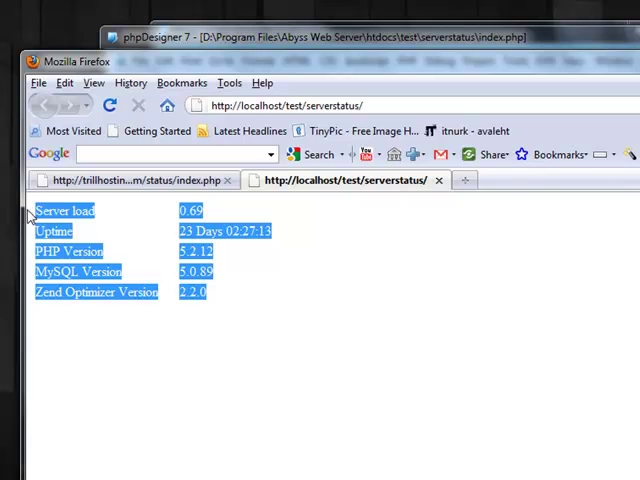
Step: Return to the raw trillhosting status page listing the unformatted load, uptime and version values
left_click(176, 272)
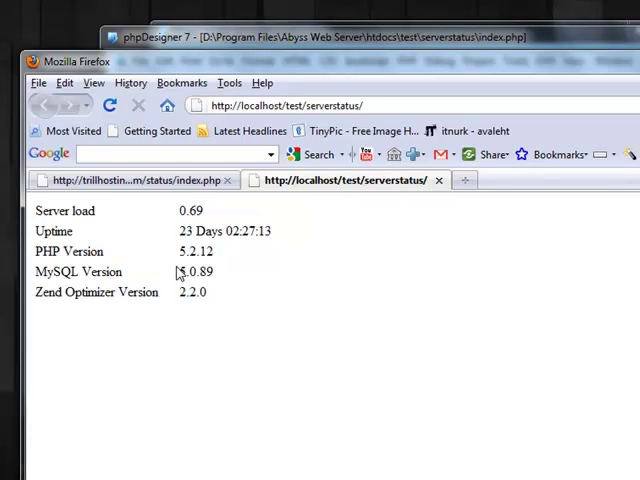
left_click(140, 180)
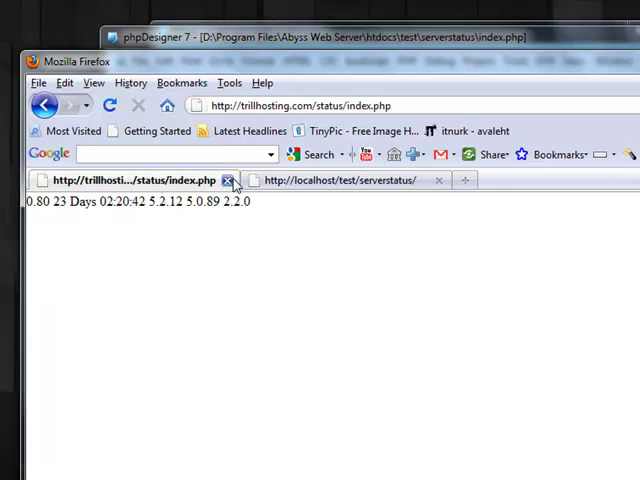
mouse_move(240, 224)
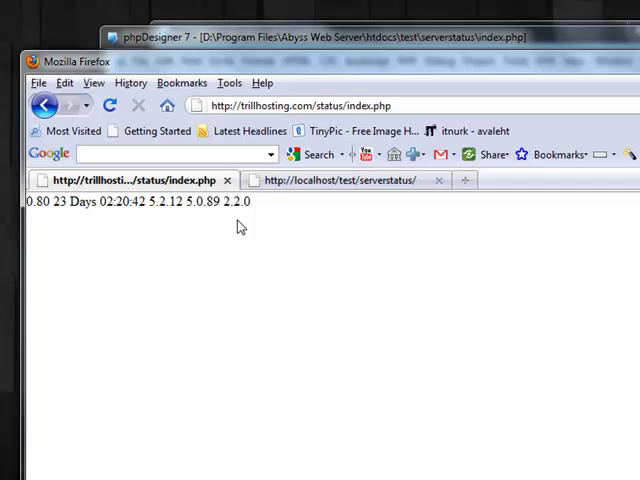